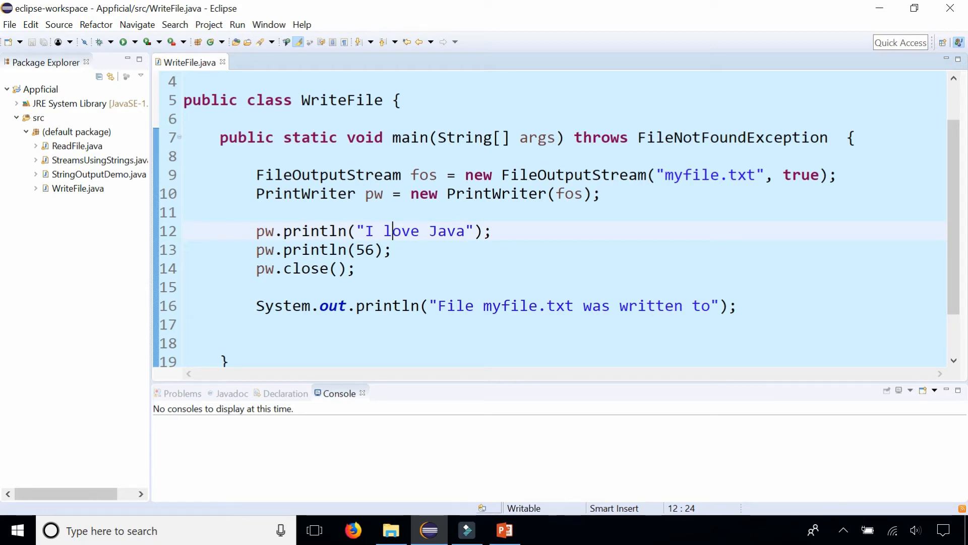
- Delete the pw.close(); line from WriteFile's main method
{"action": "triple_click", "coordinate": [297, 269]}
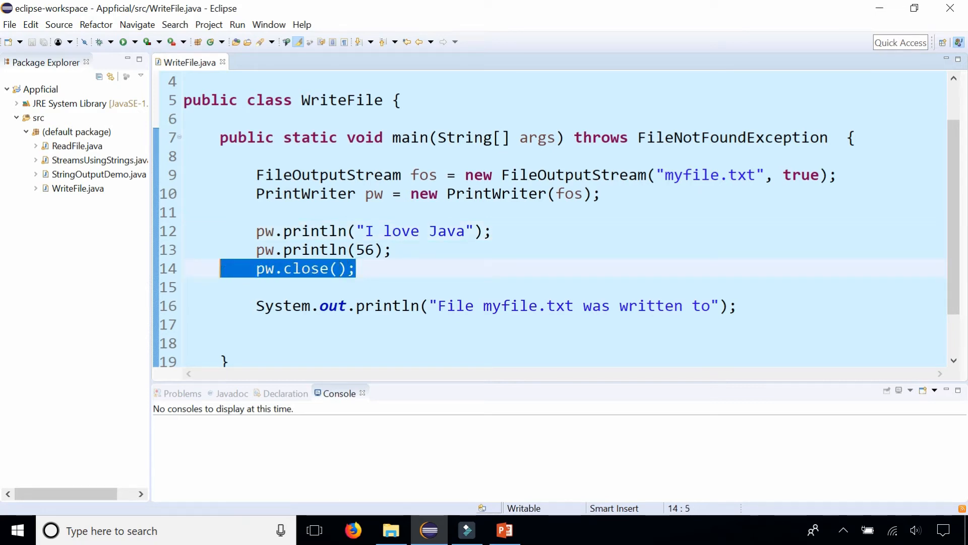
{"action": "key", "text": "Delete"}
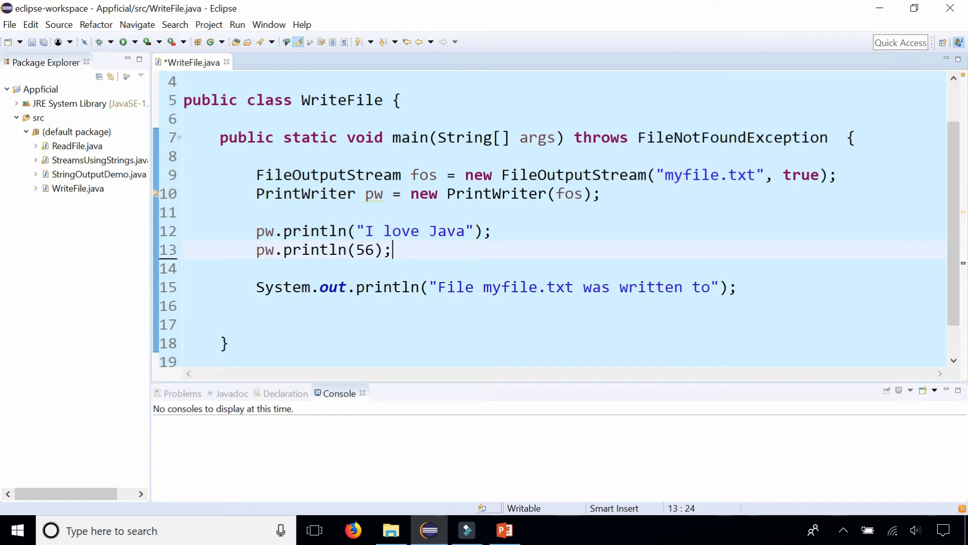
- Run WriteFile, refresh the Appficial project and view the empty myfile.txt
{"action": "left_click", "coordinate": [124, 42]}
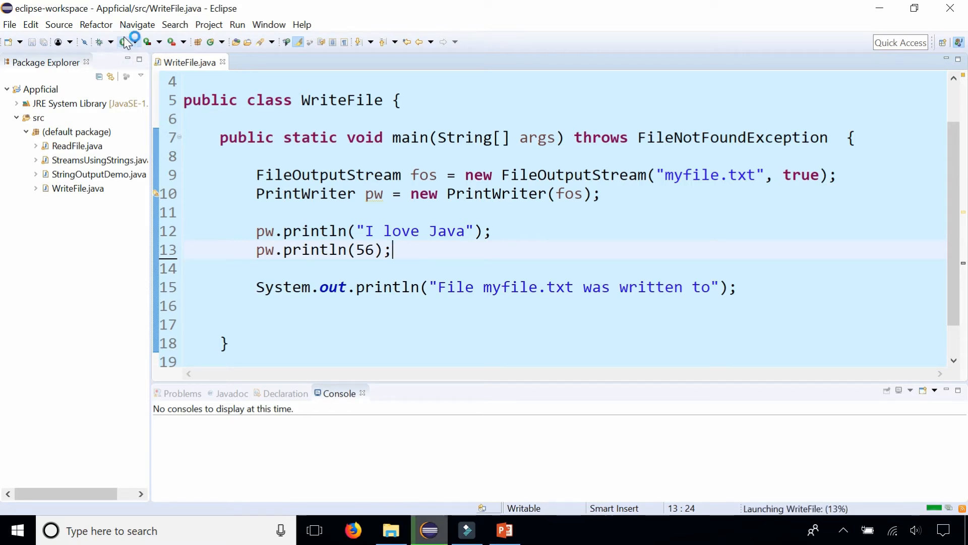
{"action": "left_click", "coordinate": [124, 41]}
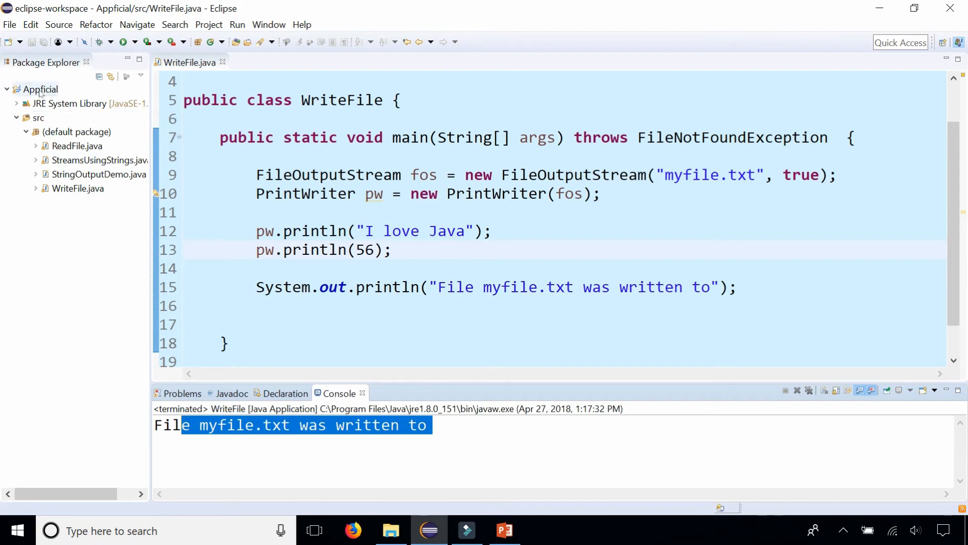
{"action": "right_click", "coordinate": [40, 88]}
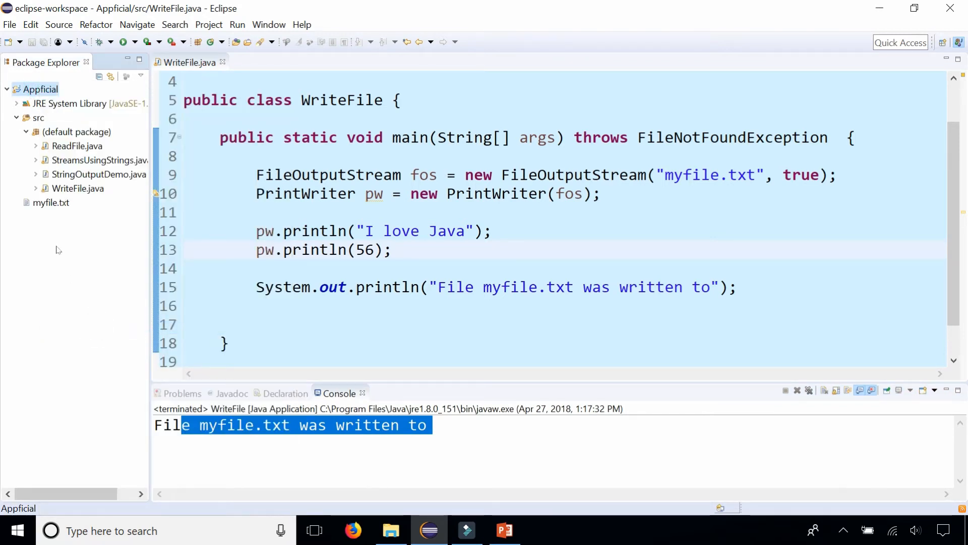
{"action": "double_click", "coordinate": [50, 203]}
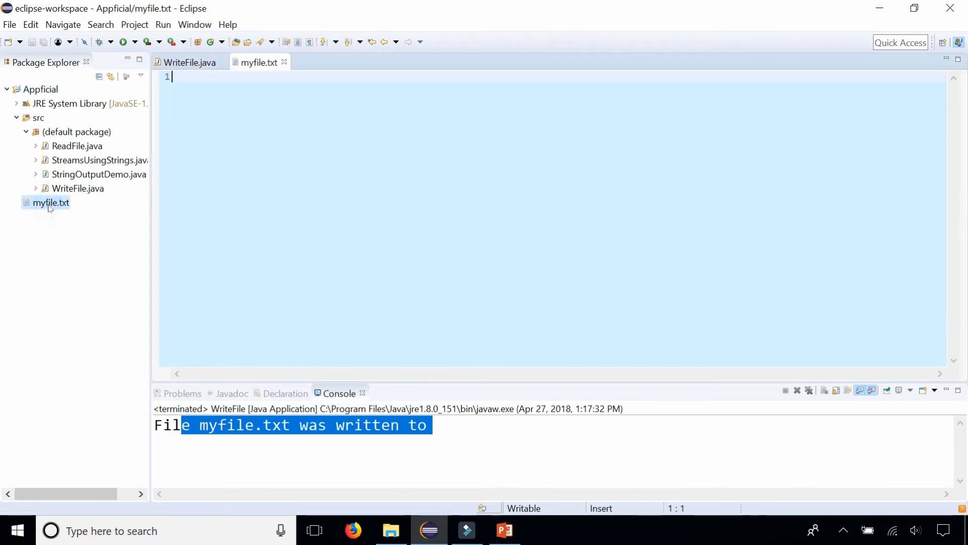
{"action": "mouse_move", "coordinate": [285, 62]}
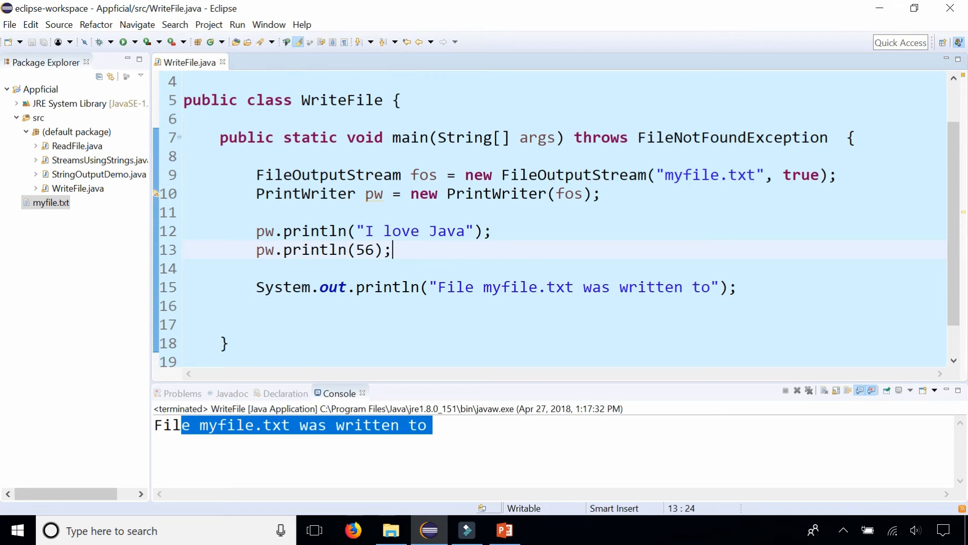
- Add pw.flush() after println(56), rerun, and view myfile.txt with 'I love Java' and 56
{"action": "key", "text": "Return"}
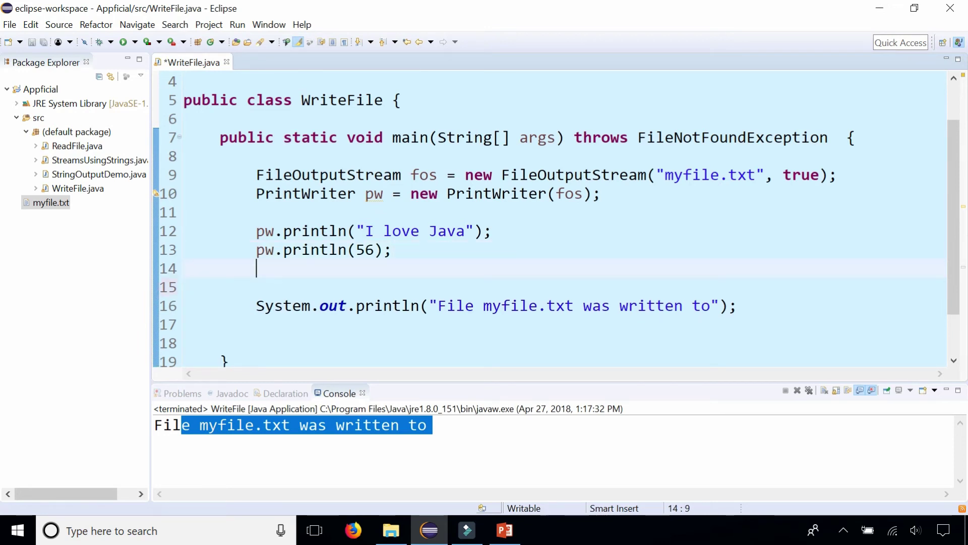
{"action": "type", "text": "pw.flush();"}
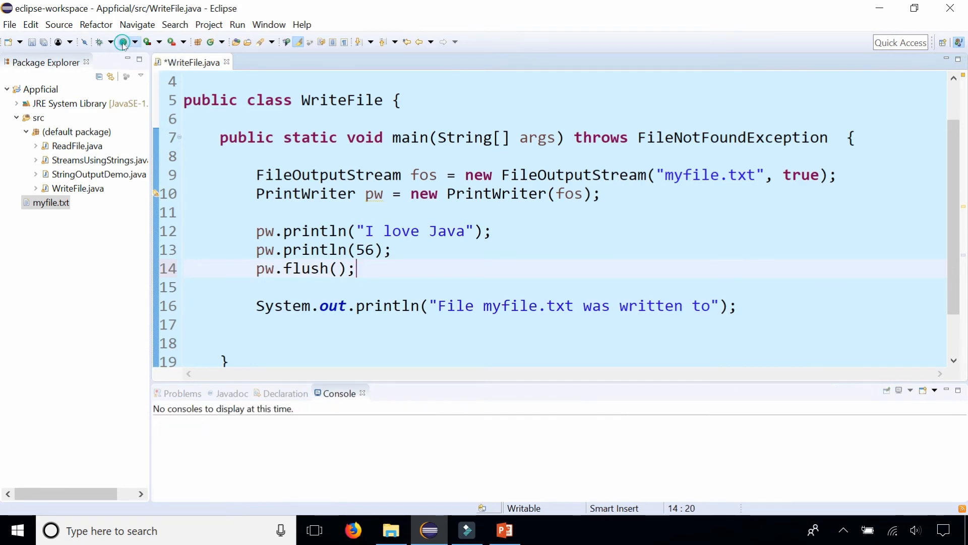
{"action": "left_click", "coordinate": [122, 41]}
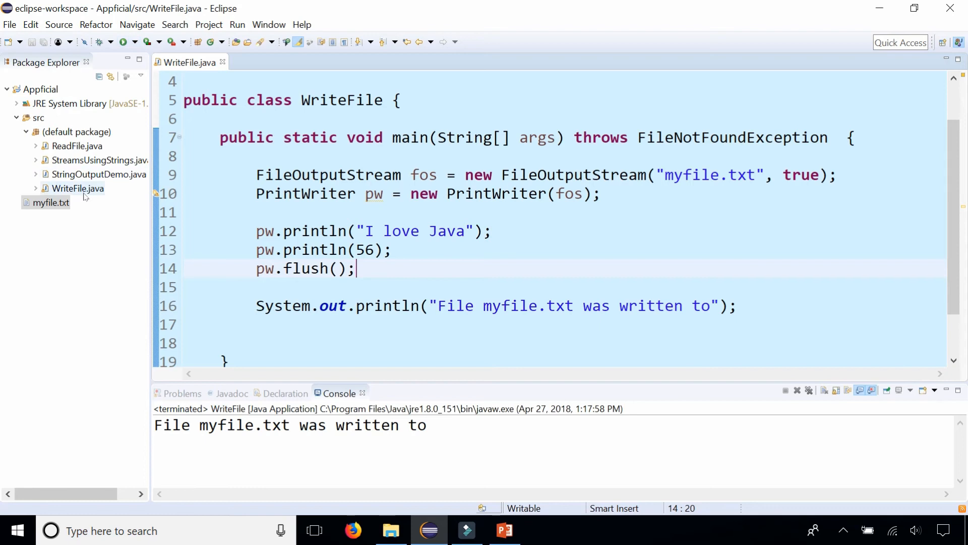
{"action": "double_click", "coordinate": [51, 202]}
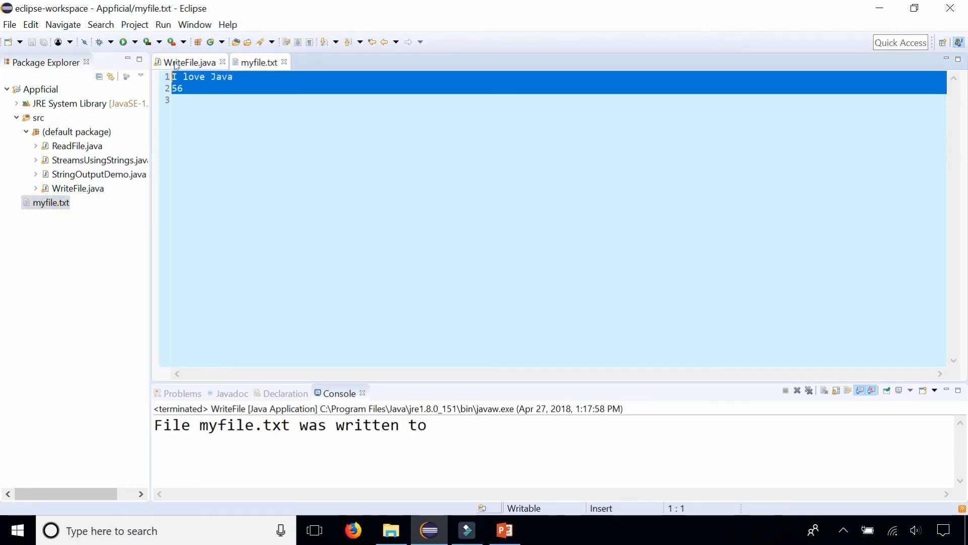
- Back in WriteFile.java, start a pw.cl call after pw.flush() with close() suggested
{"action": "left_click", "coordinate": [190, 62]}
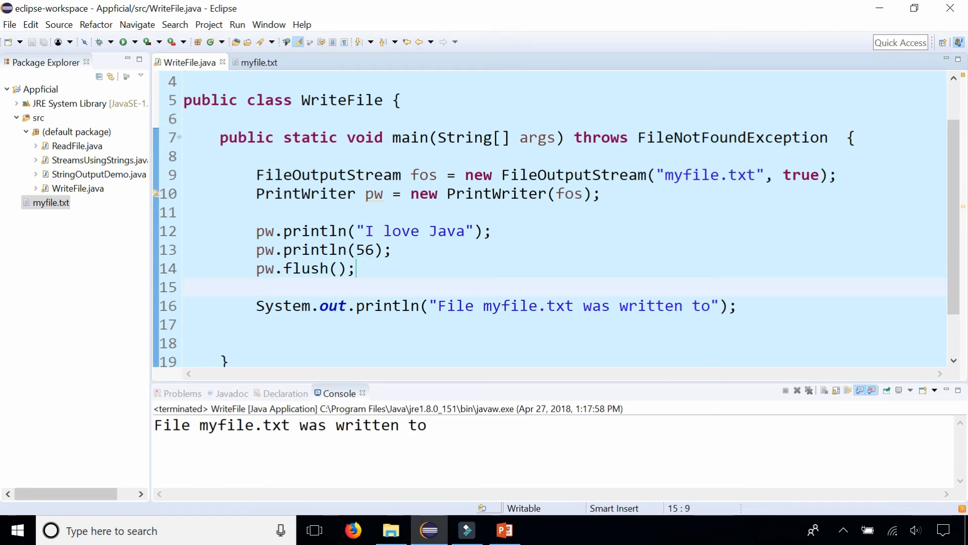
{"action": "type", "text": "pw.cl"}
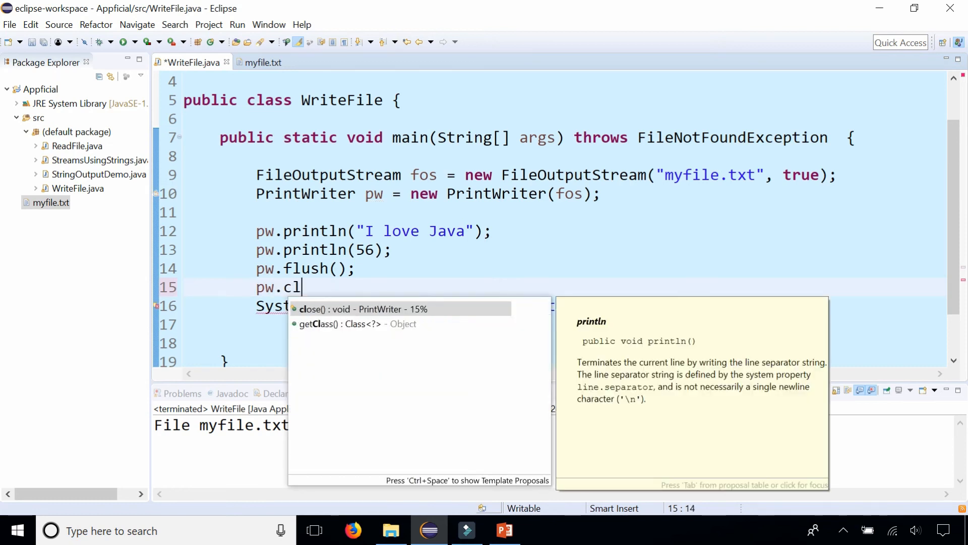